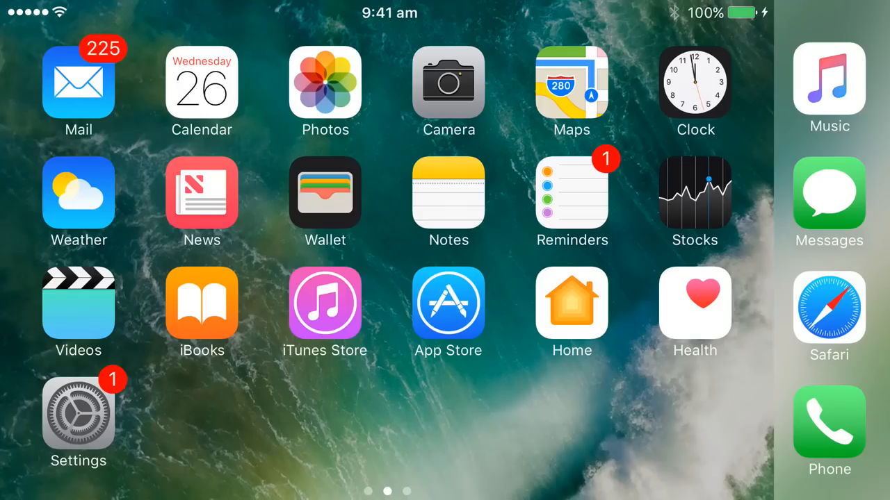
Scroll the Today View widgets and News stories, ending on Melbourne's weather forecast
scroll(left, 3)
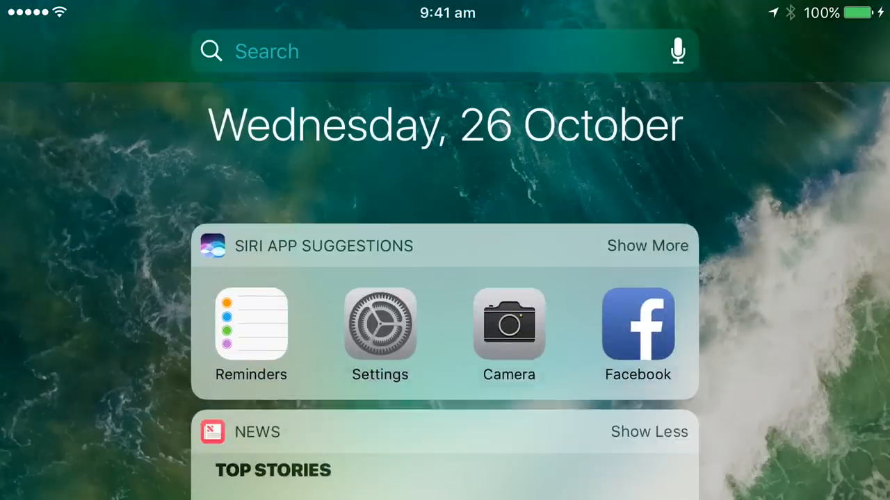
scroll(down, 3)
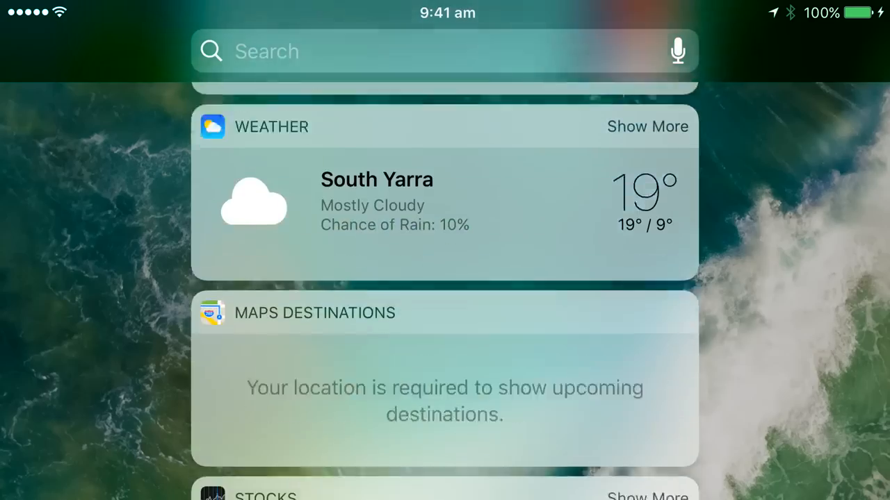
scroll(down, 3)
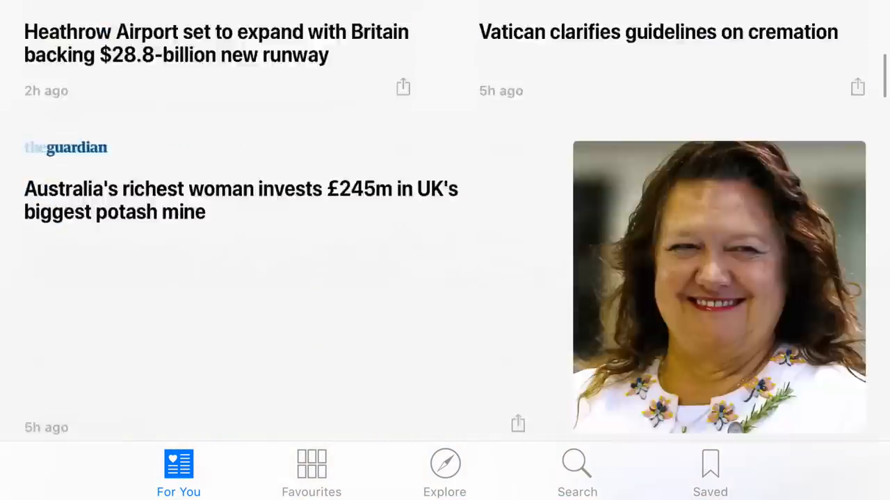
scroll(down, 3)
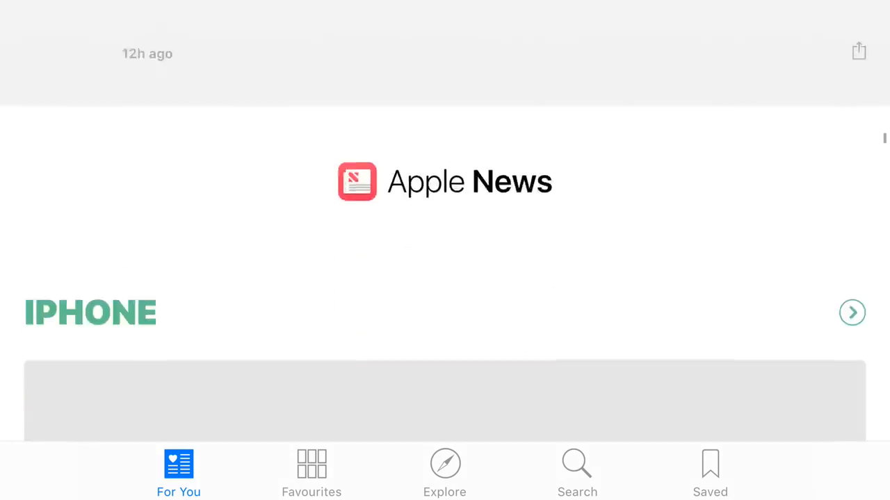
scroll(down, 3)
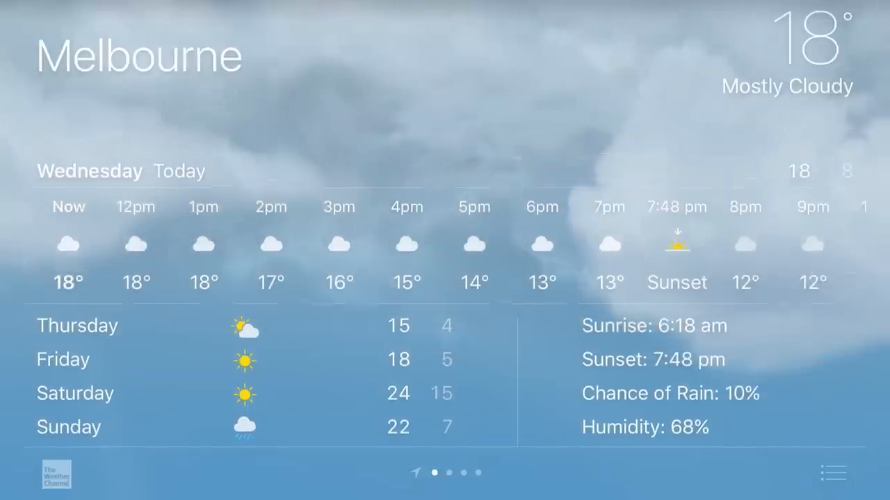
View Melbourne, Aberystwyth, Manchester and Cape Town temperatures, then return to the Home Screen
scroll(down, 3)
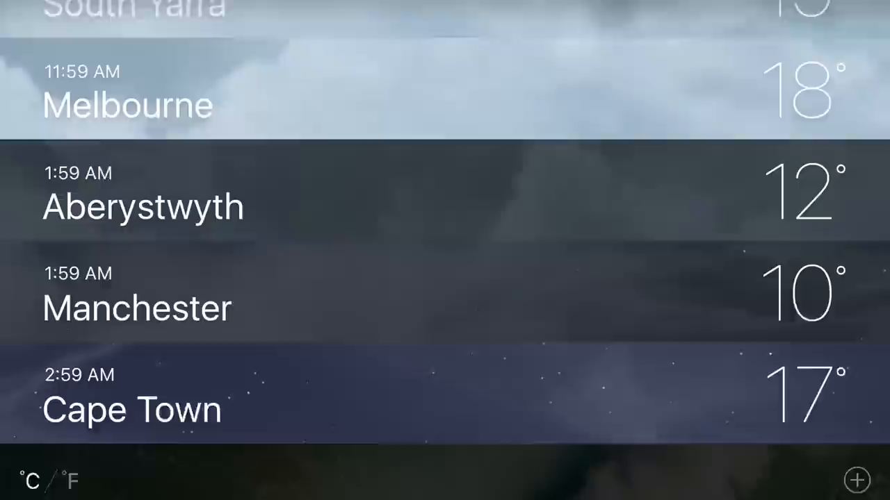
click(143, 205)
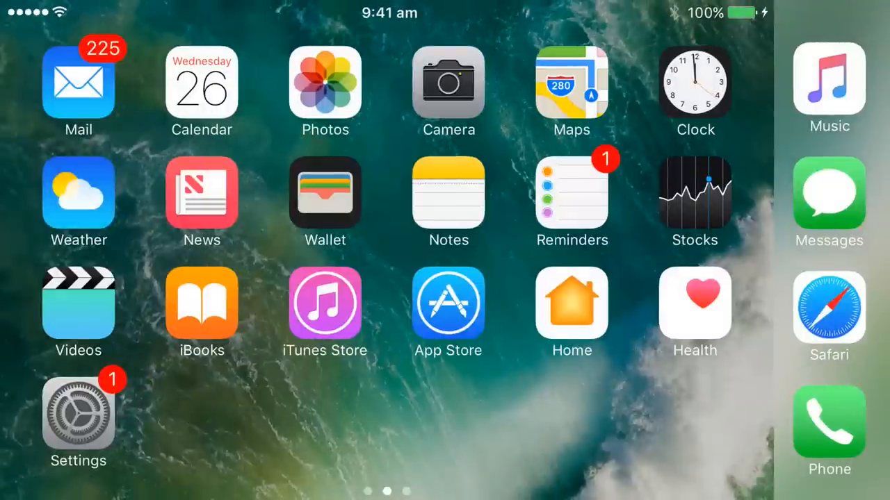
Launch Safari and load makeuseof.com
click(829, 303)
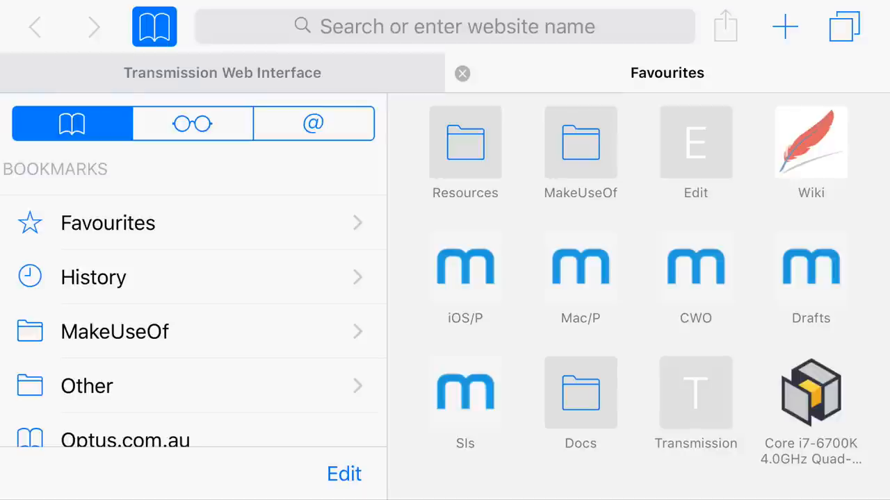
click(445, 26)
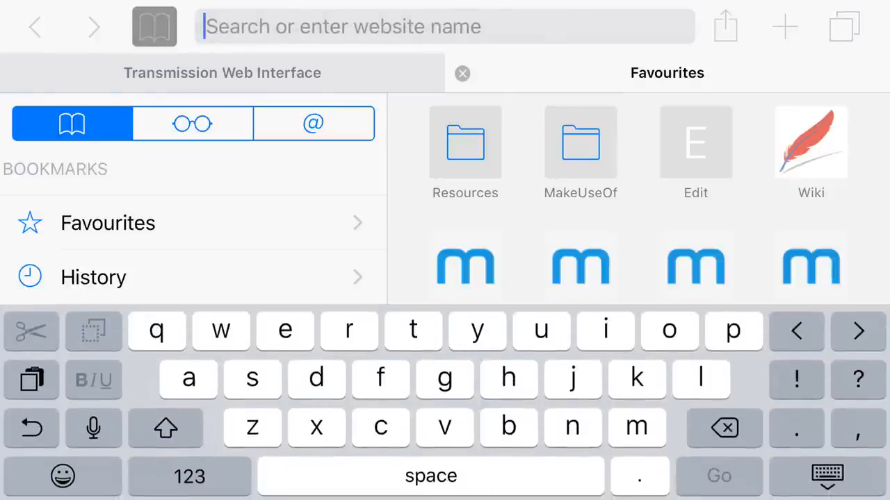
text(makeuseof.com)
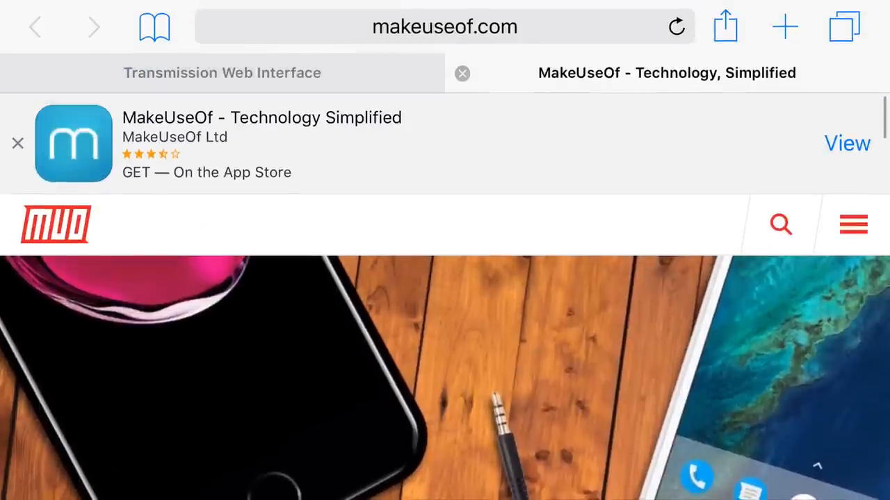
Scroll through the latest articles on MakeUseOf's homepage
scroll(down, 3)
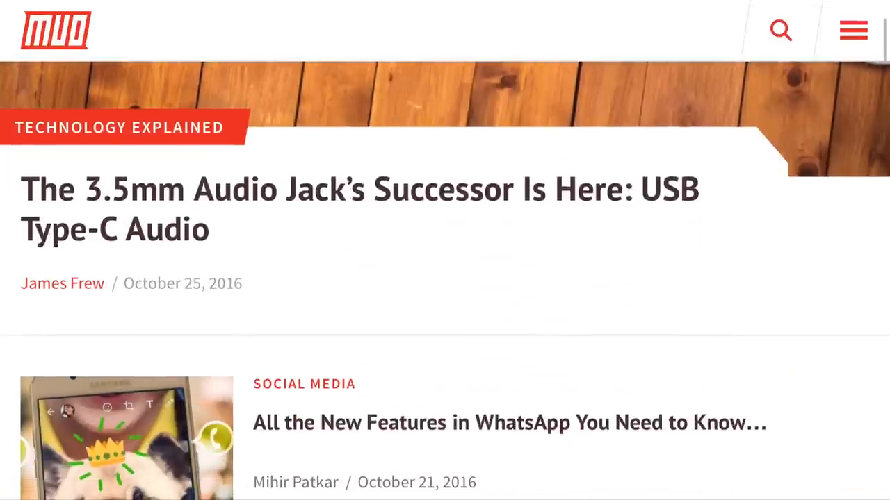
scroll(down, 3)
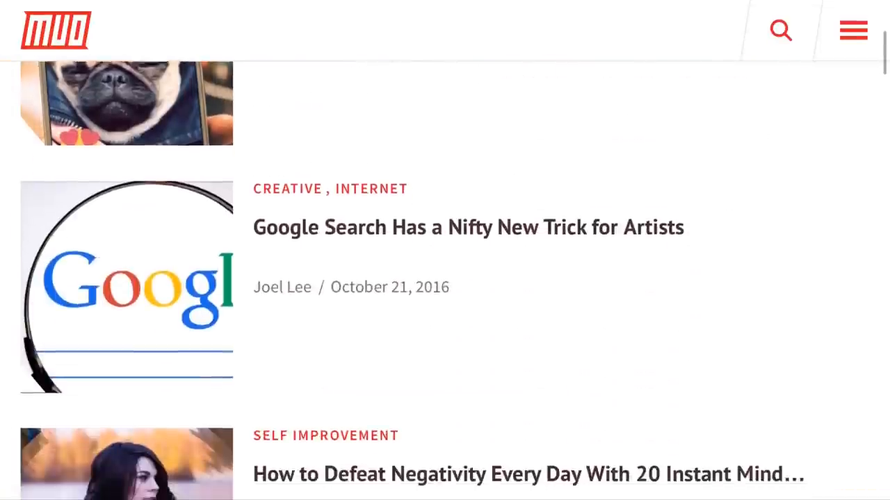
scroll(up, 3)
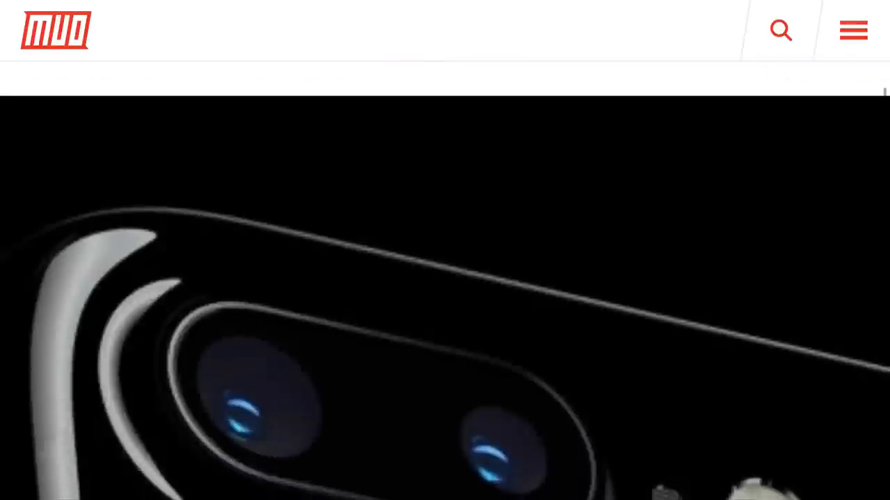
scroll(down, 3)
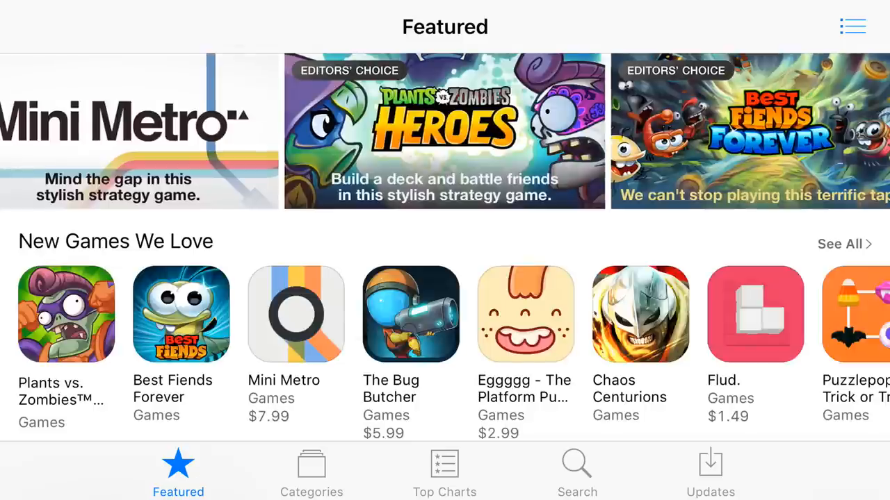
Open Mini Metro ($7.99) from New Games We Love and scroll to its screenshots
click(295, 314)
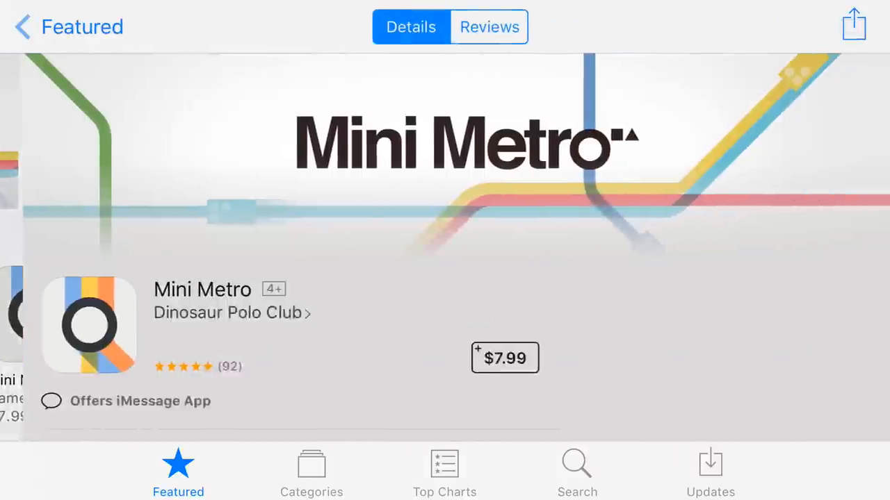
scroll(down, 3)
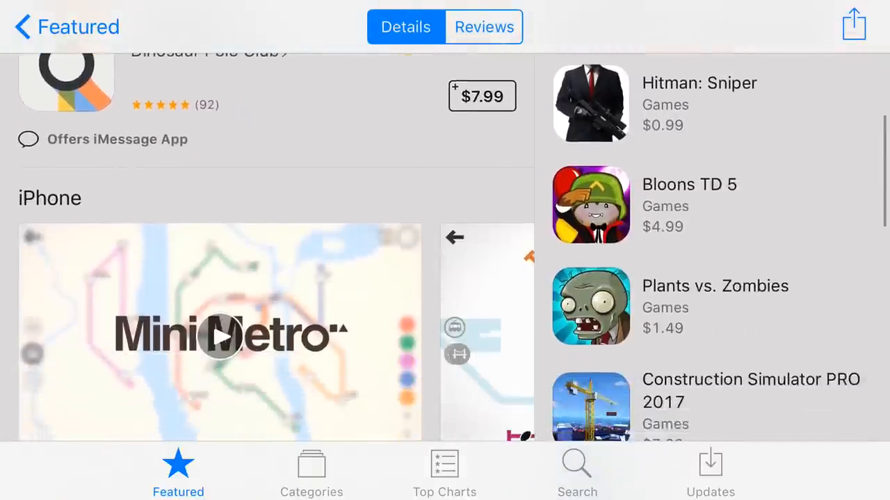